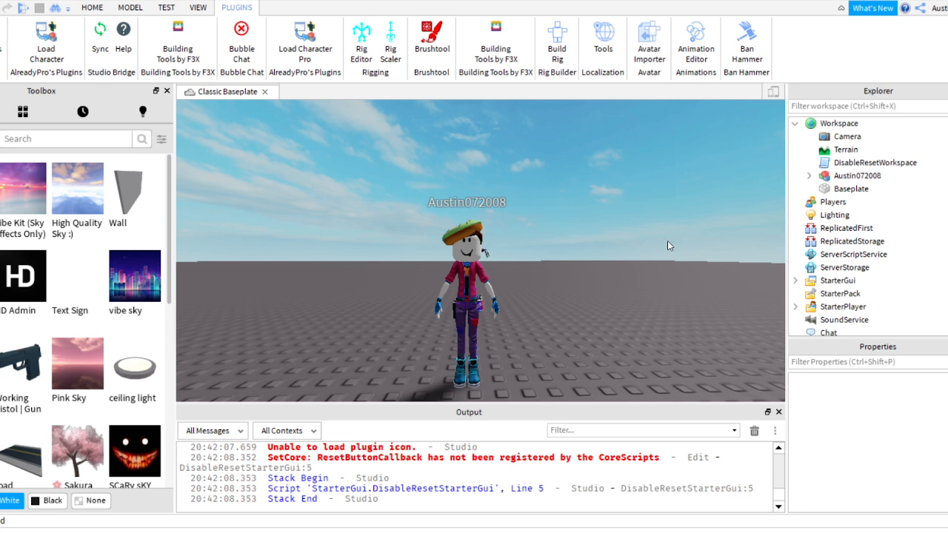
mouse_move(792, 124)
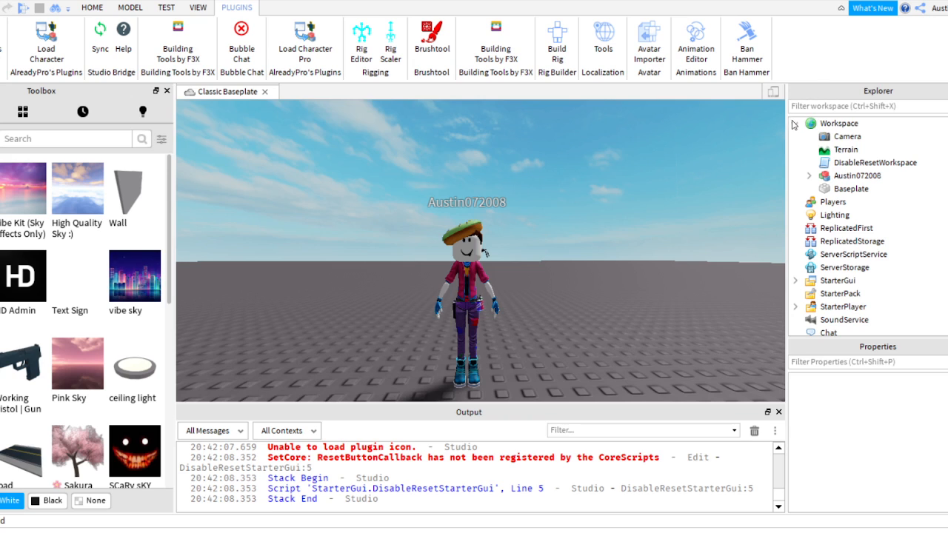
Collapse the Workspace node in Explorer so only top-level services are listed
left_click(796, 123)
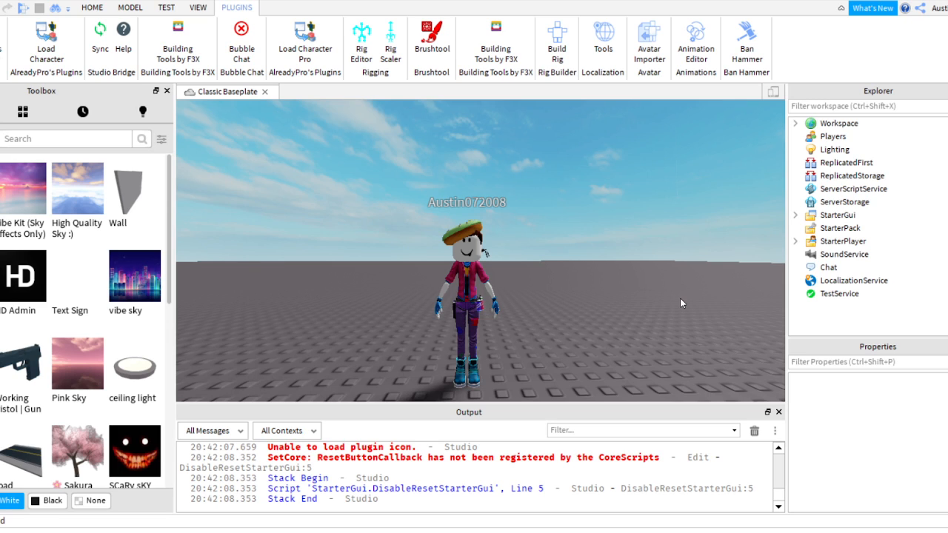
mouse_move(669, 295)
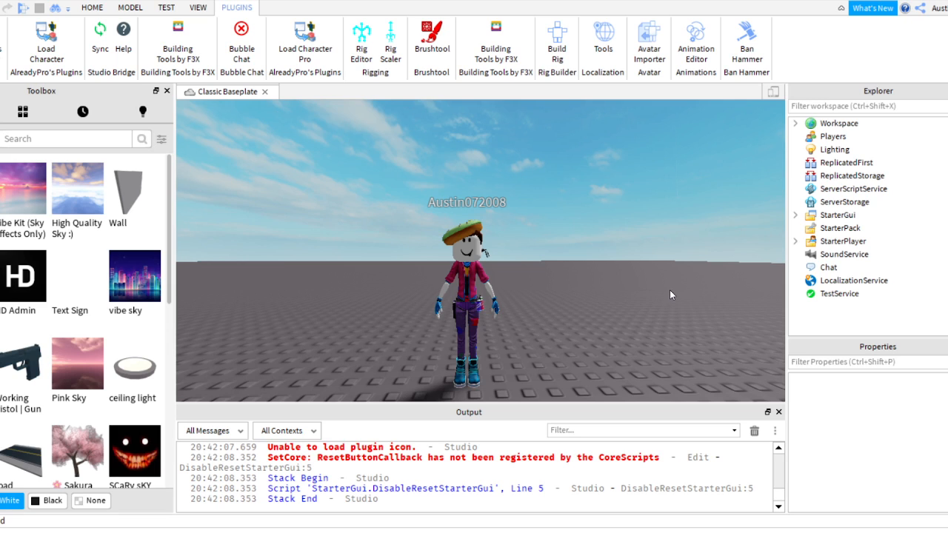
mouse_move(733, 488)
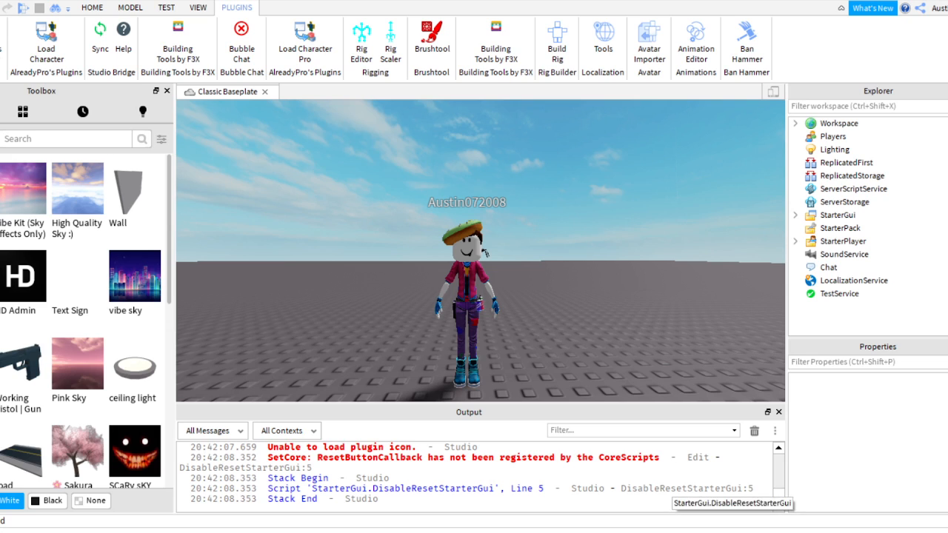